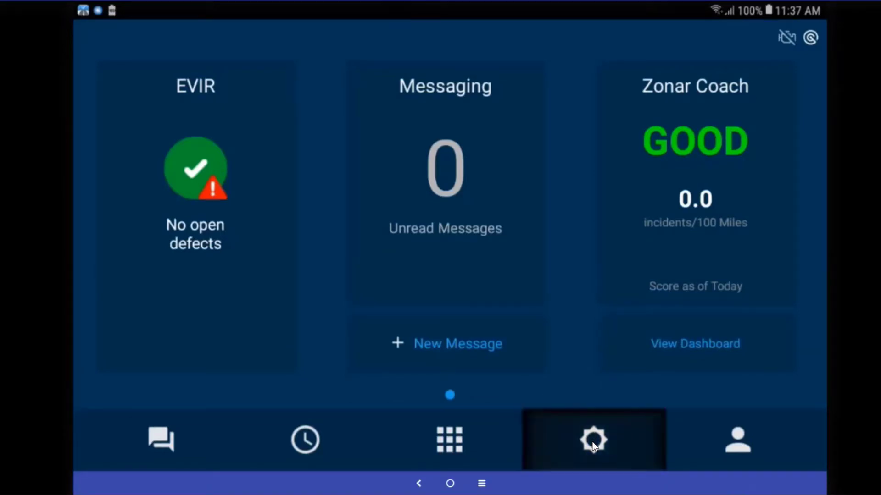
pyautogui.moveTo(594, 477)
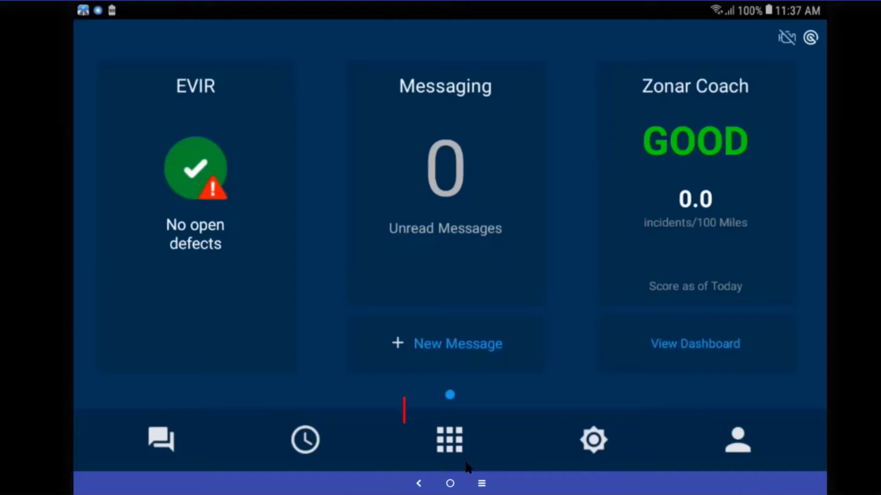
# Step: Show the All Apps list with Zonar Settings, EVIR, Messaging and Settings
pyautogui.click(449, 439)
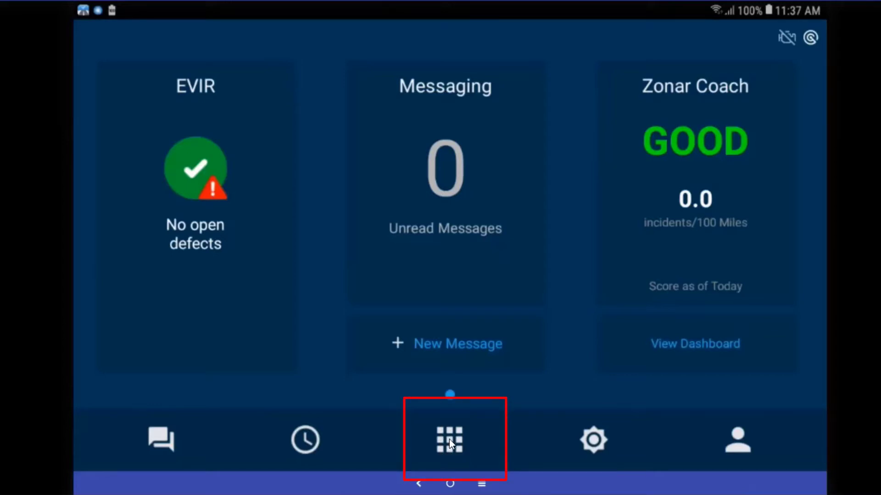
pyautogui.click(449, 440)
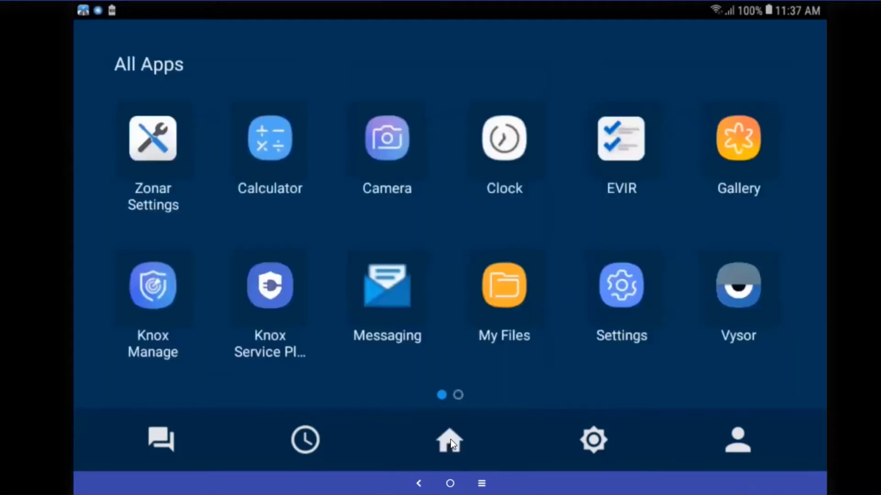
pyautogui.moveTo(169, 137)
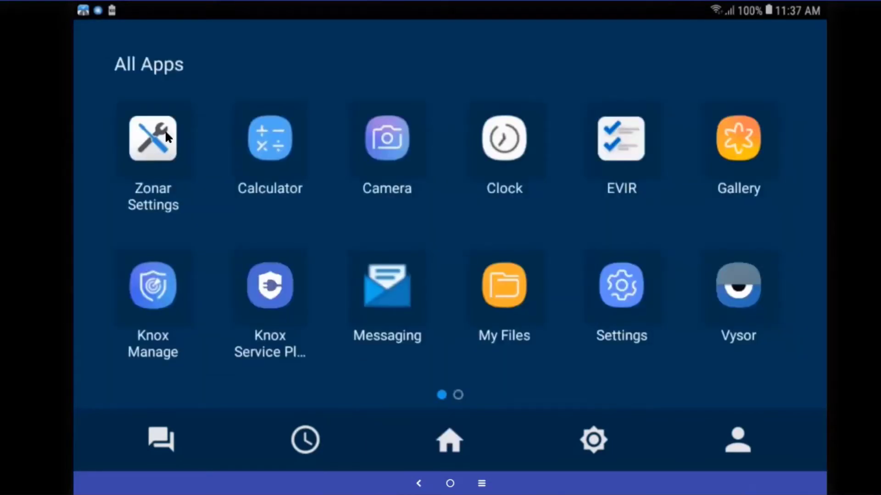
pyautogui.moveTo(160, 143)
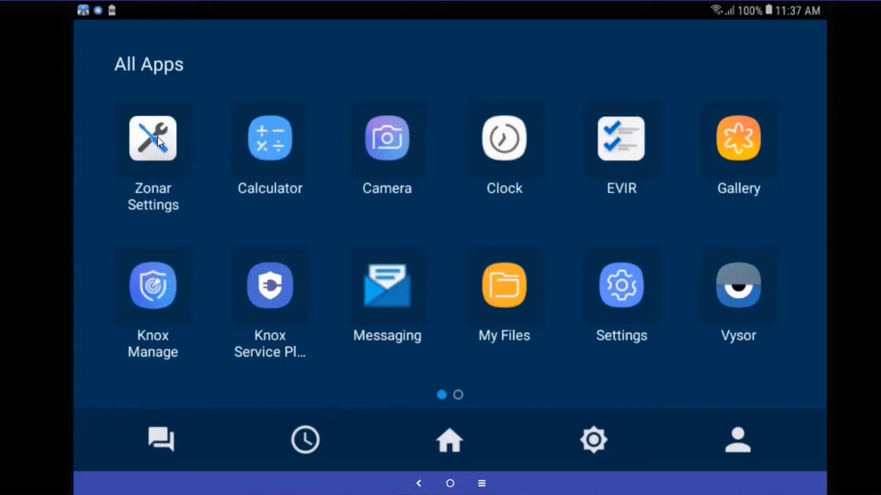
# Step: In Zonar Settings with Enable Driver Cache checked, bring up the Pin Lock Delay – Docked choices (5 minutes)
pyautogui.click(152, 138)
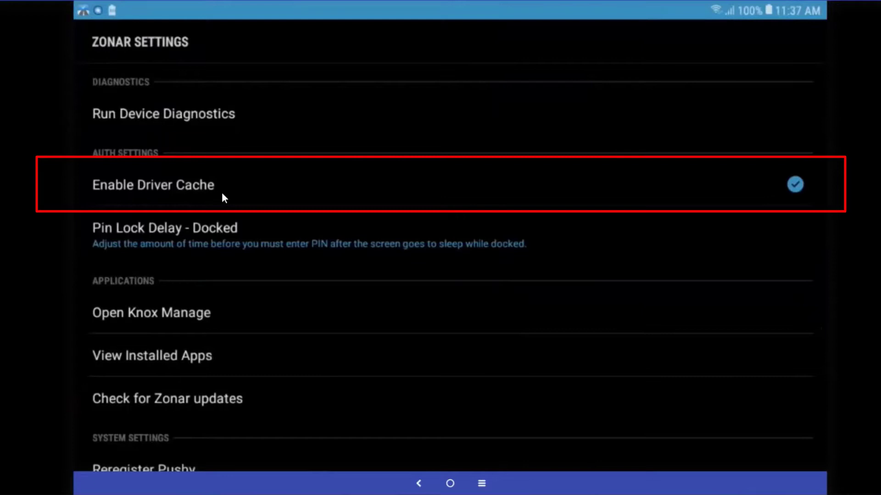
pyautogui.moveTo(590, 250)
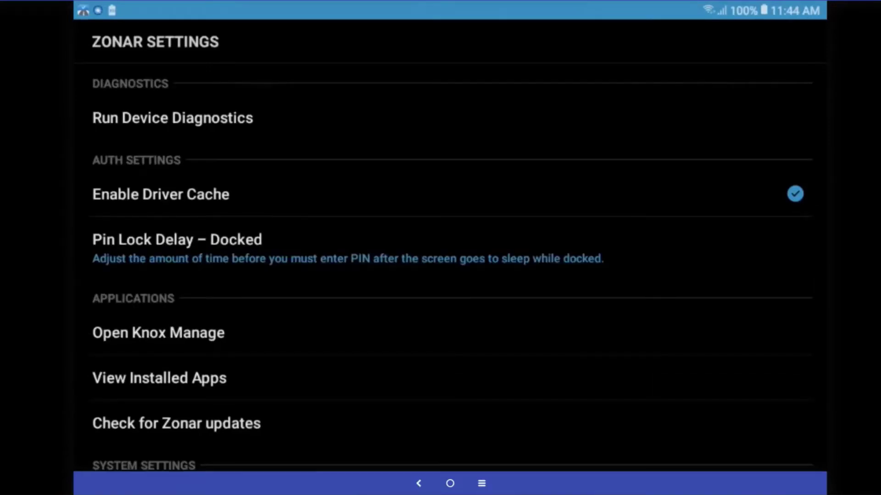
pyautogui.click(176, 239)
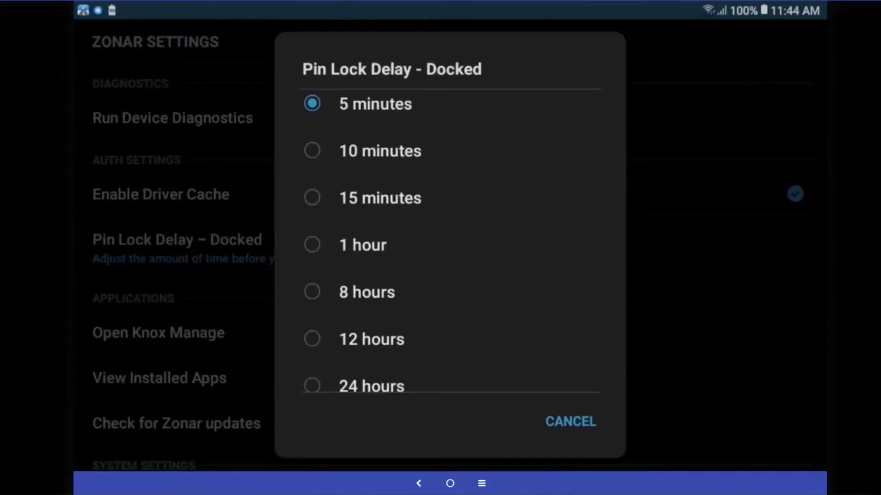
pyautogui.click(570, 421)
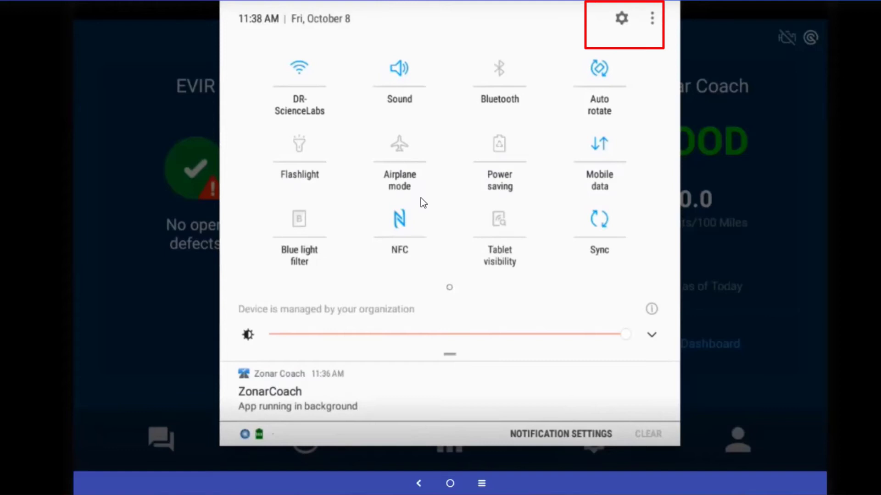
# Step: From the notification shade gear, reach Android Settings and its Display section
pyautogui.click(621, 18)
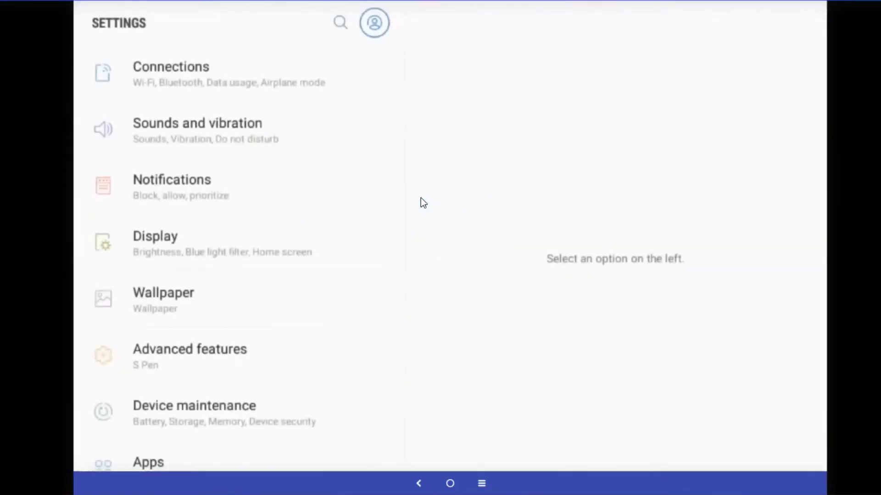
pyautogui.click(169, 244)
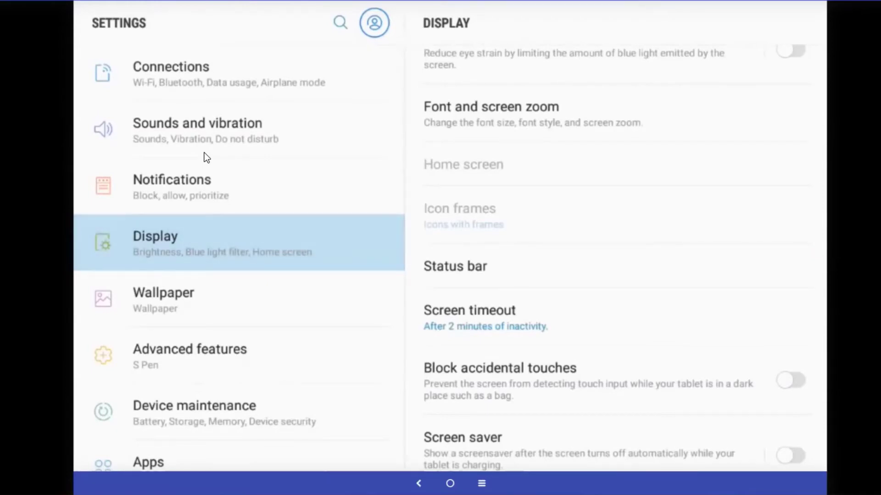
# Step: In Font and screen zoom, pick a font style, enlarge the font size one step and apply it
pyautogui.click(490, 107)
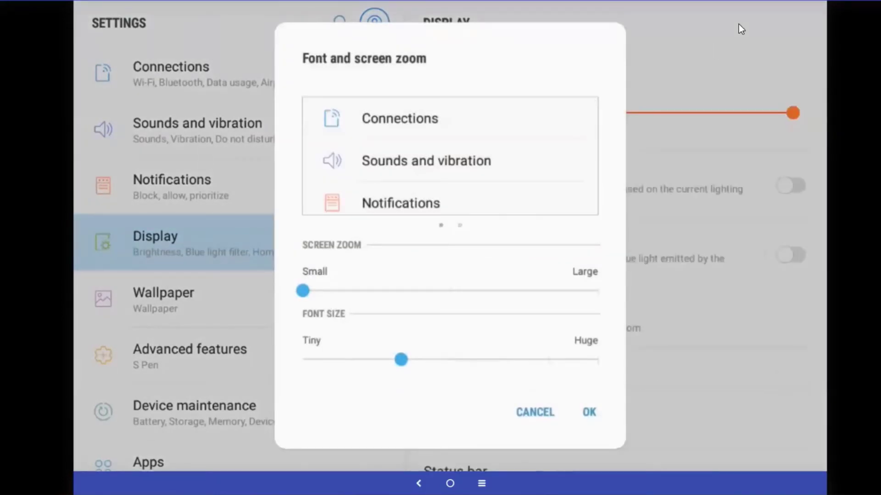
pyautogui.scroll(-3)
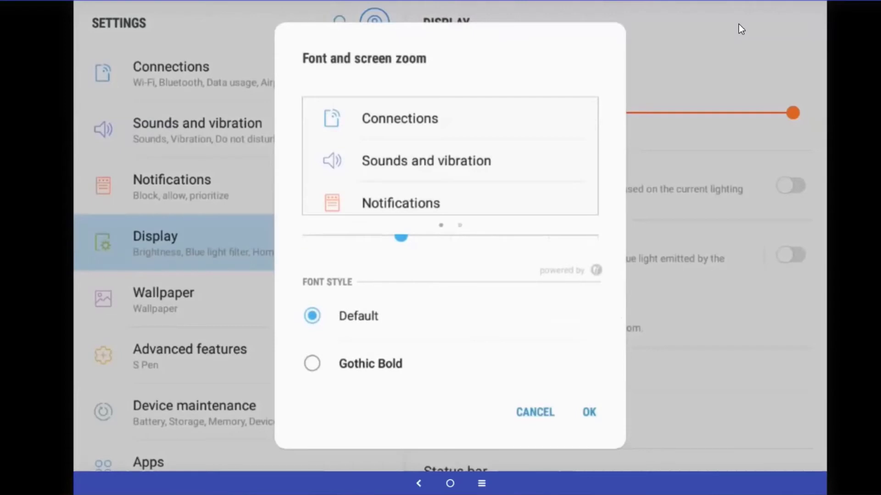
pyautogui.click(312, 363)
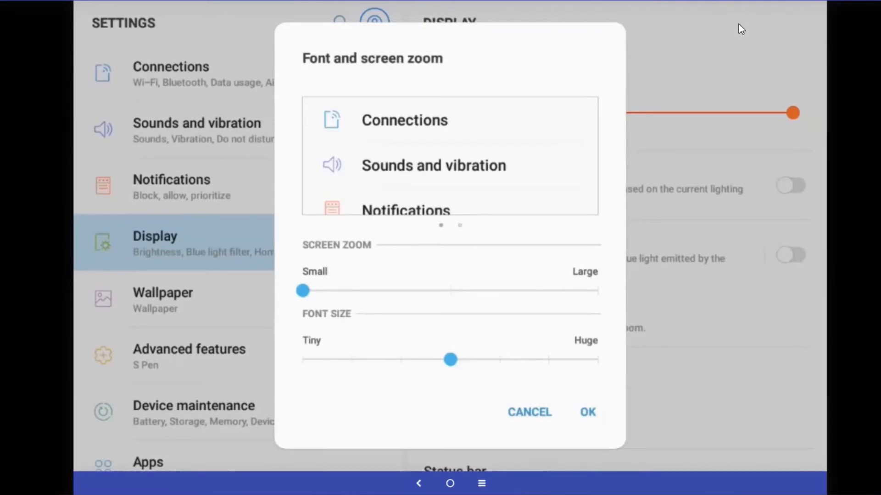
pyautogui.click(529, 412)
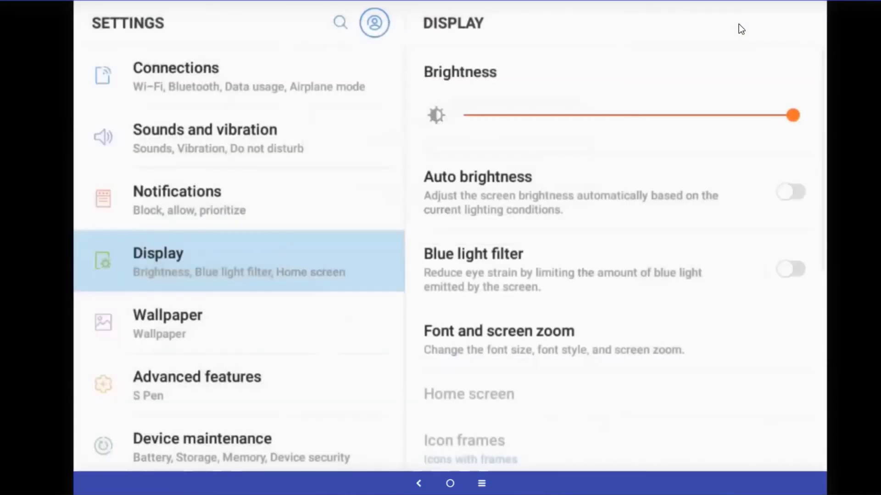